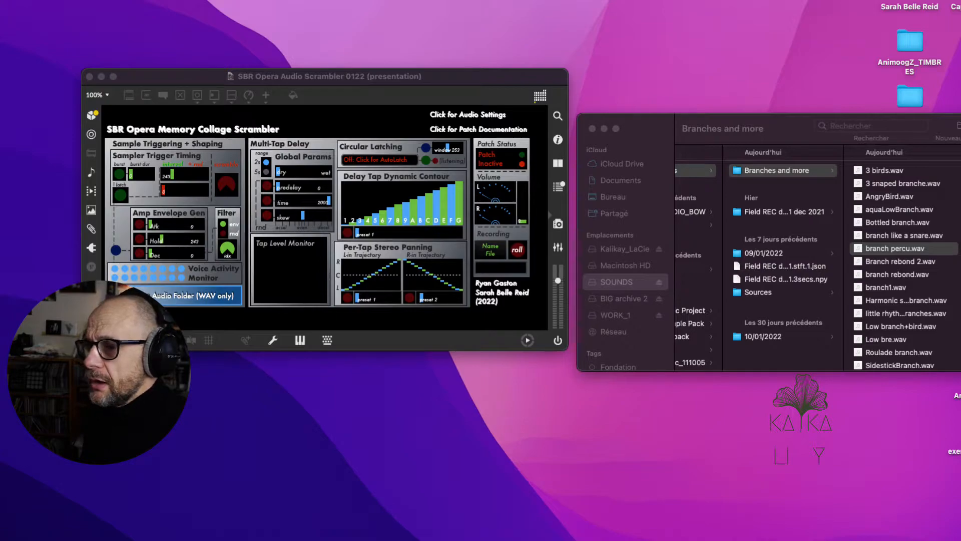
- Preview several branch WAV recordings from the Branches and more folder in turn
{"action": "left_click", "coordinate": [649, 250]}
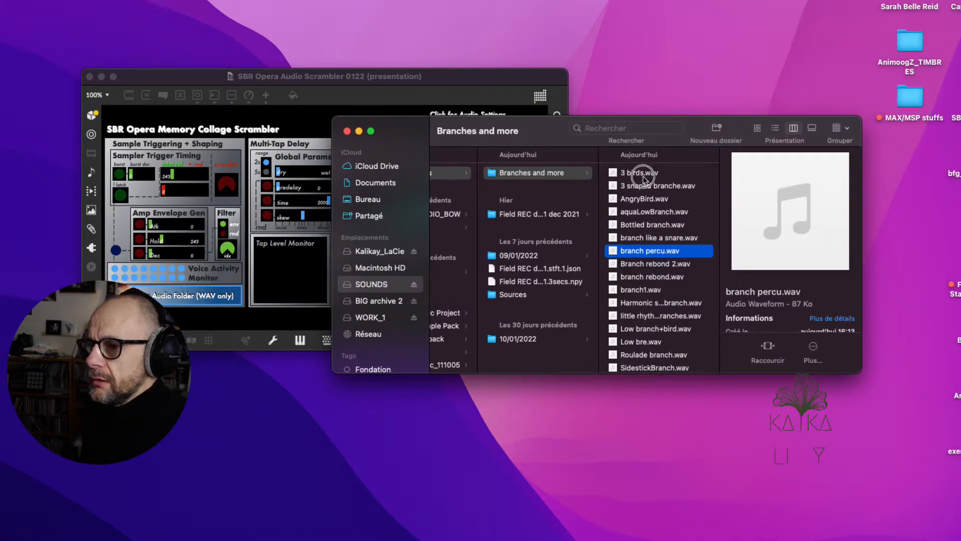
{"action": "double_click", "coordinate": [640, 172]}
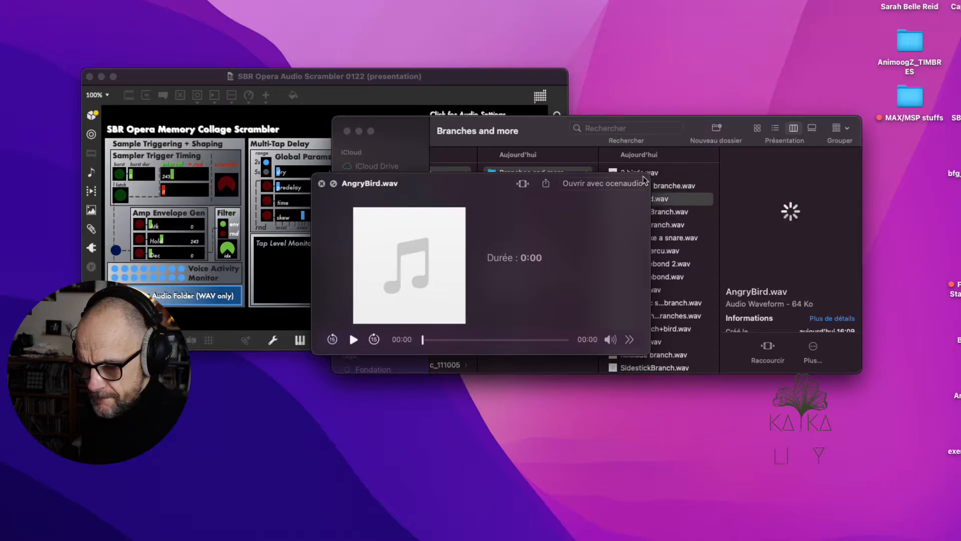
{"action": "left_click", "coordinate": [662, 211]}
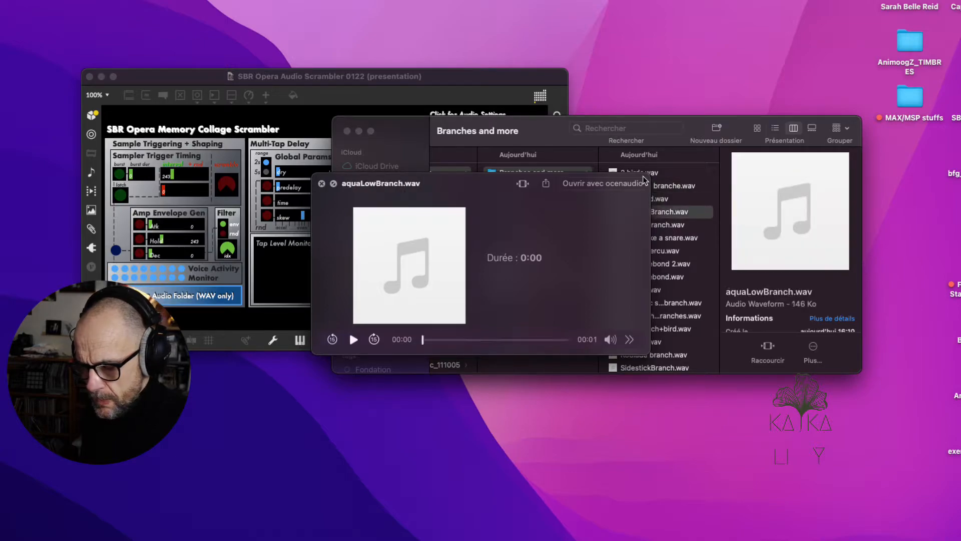
{"action": "left_click", "coordinate": [661, 226]}
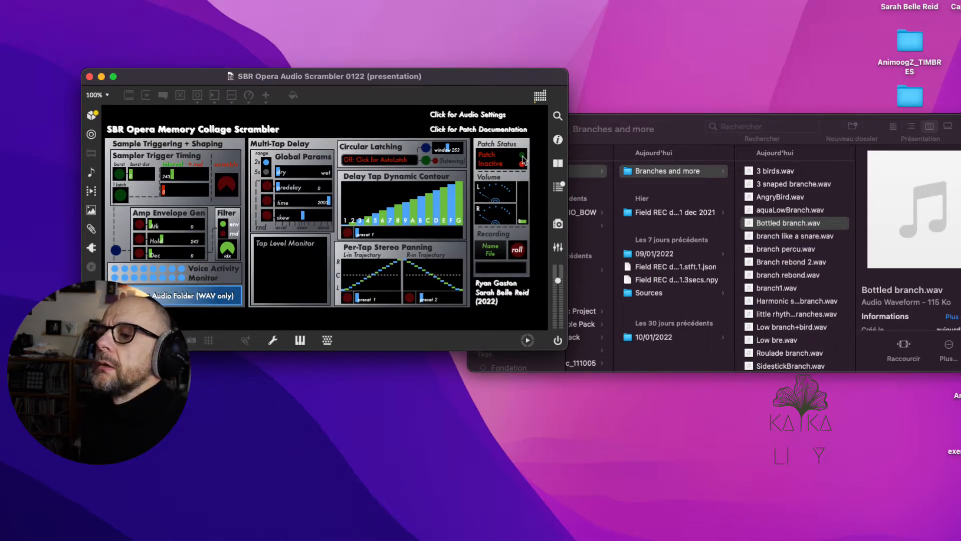
- Set Patch Status to Active so the delay taps start registering the branch sounds
{"action": "left_click", "coordinate": [522, 160]}
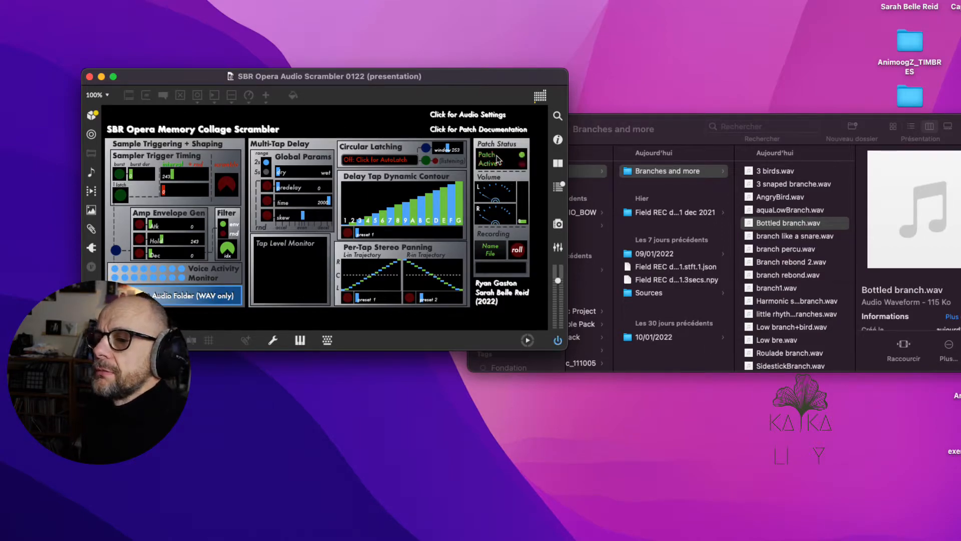
{"action": "mouse_move", "coordinate": [181, 211]}
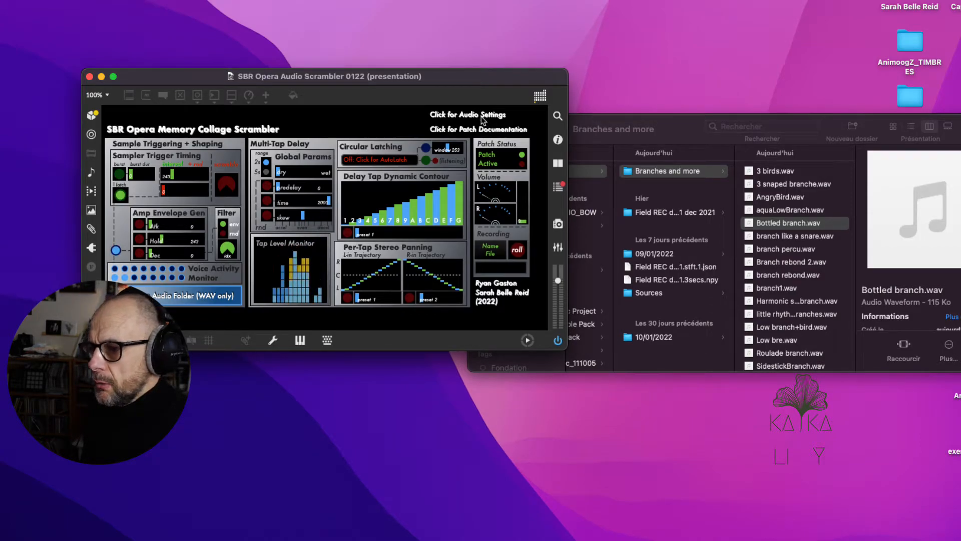
{"action": "left_click", "coordinate": [468, 114]}
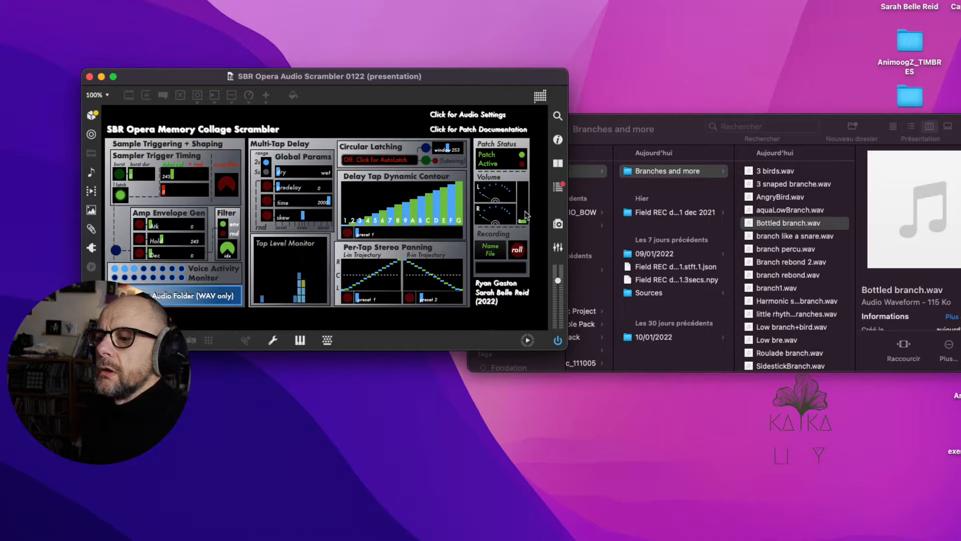
- Centre the patch window while the randomizers retune trigger, envelope, delay and panning
{"action": "left_click_drag", "start_coordinate": [517, 199], "coordinate": [523, 196]}
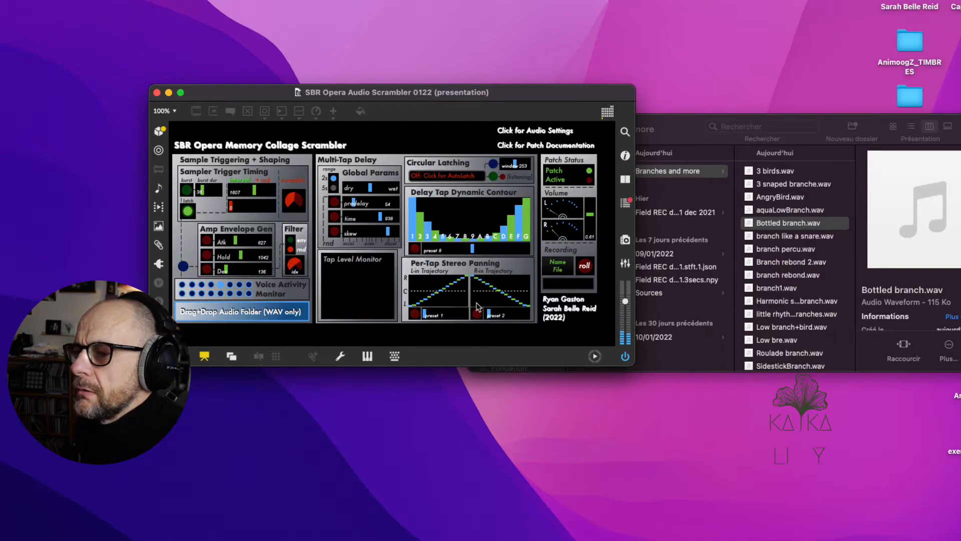
- Pick new per-tap stereo panning trajectory presets for a fresh collage
{"action": "left_click", "coordinate": [499, 314]}
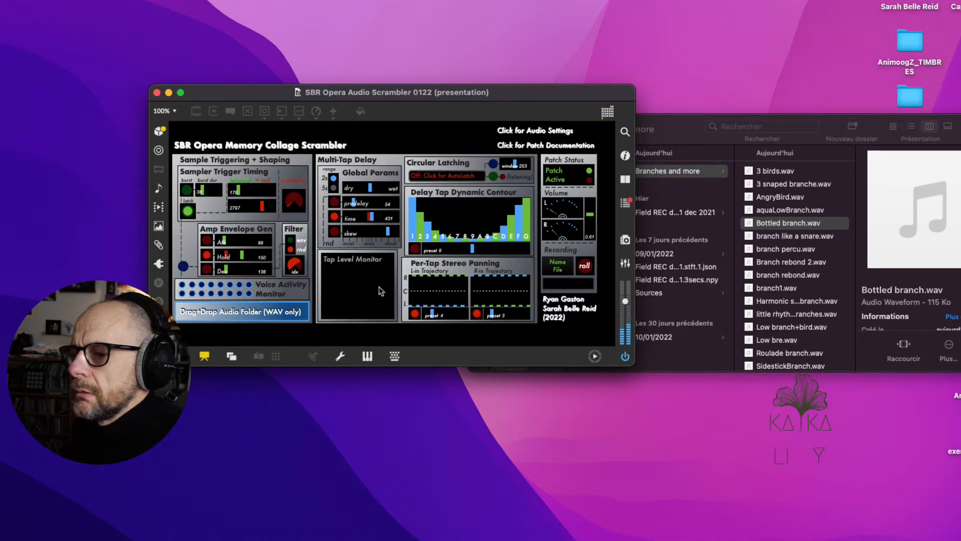
- Lower the Sampler Trigger Timing slider so collage events fire at a new rate
{"action": "left_click_drag", "start_coordinate": [257, 209], "coordinate": [256, 202]}
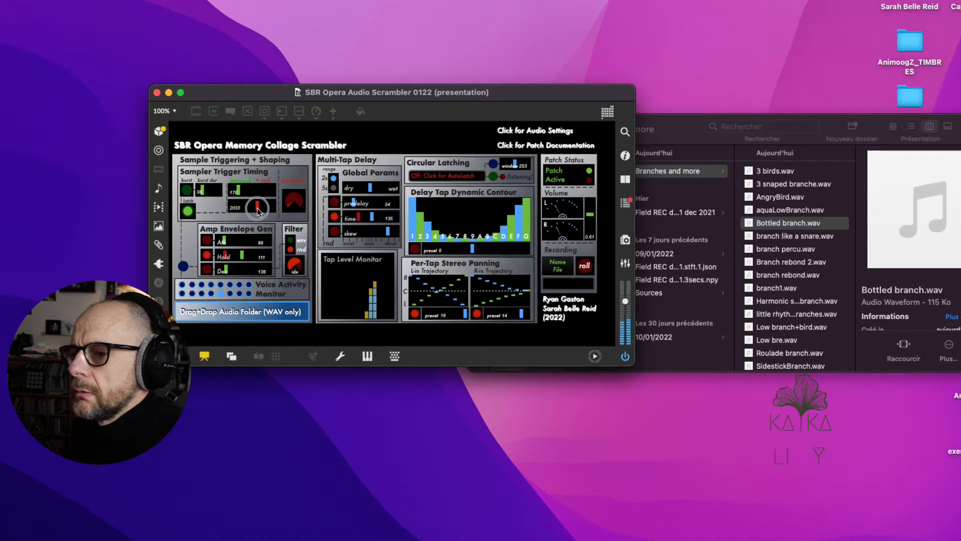
{"action": "left_click_drag", "start_coordinate": [256, 208], "coordinate": [240, 193]}
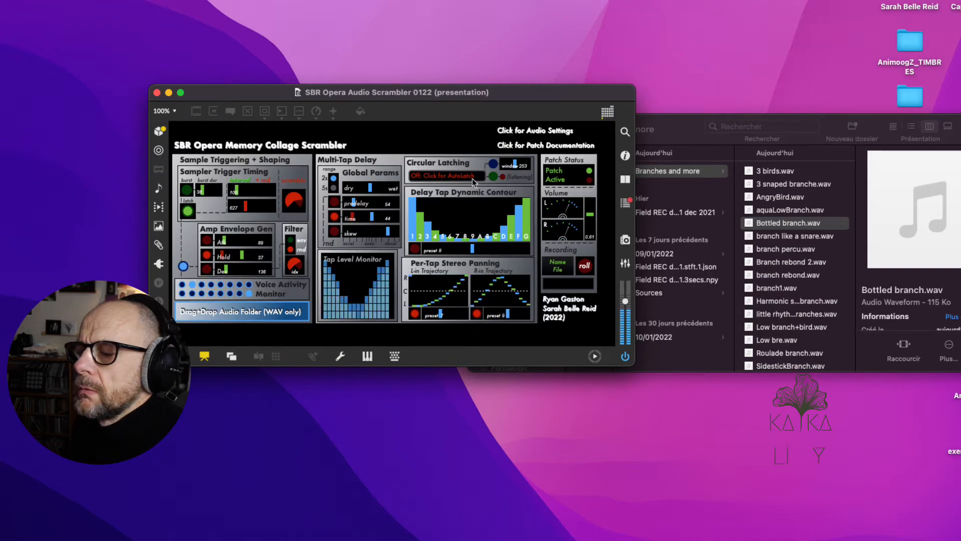
- Arm AutoLatch, loop the latched collage, then unloop and cancel a pending latch
{"action": "left_click", "coordinate": [445, 176]}
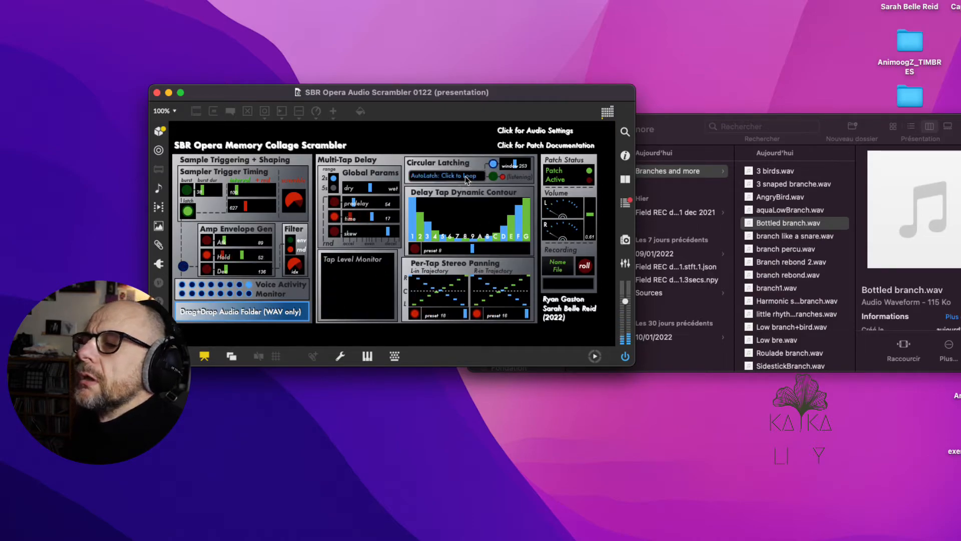
{"action": "left_click", "coordinate": [445, 176]}
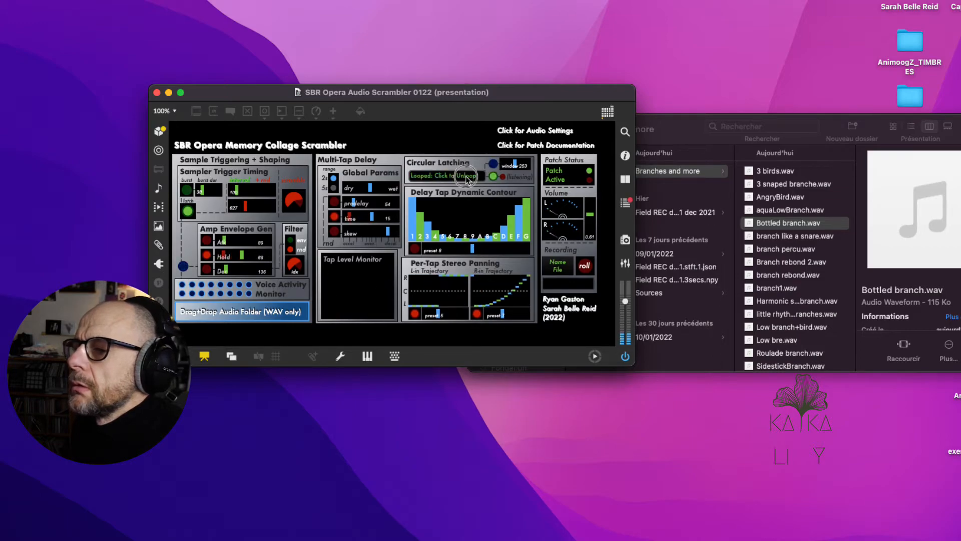
{"action": "left_click", "coordinate": [445, 176]}
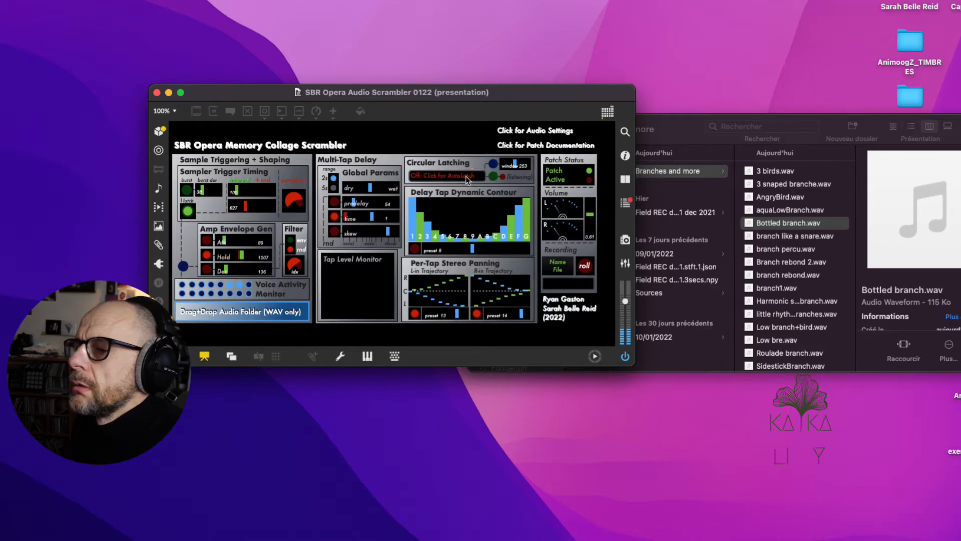
{"action": "left_click", "coordinate": [446, 176]}
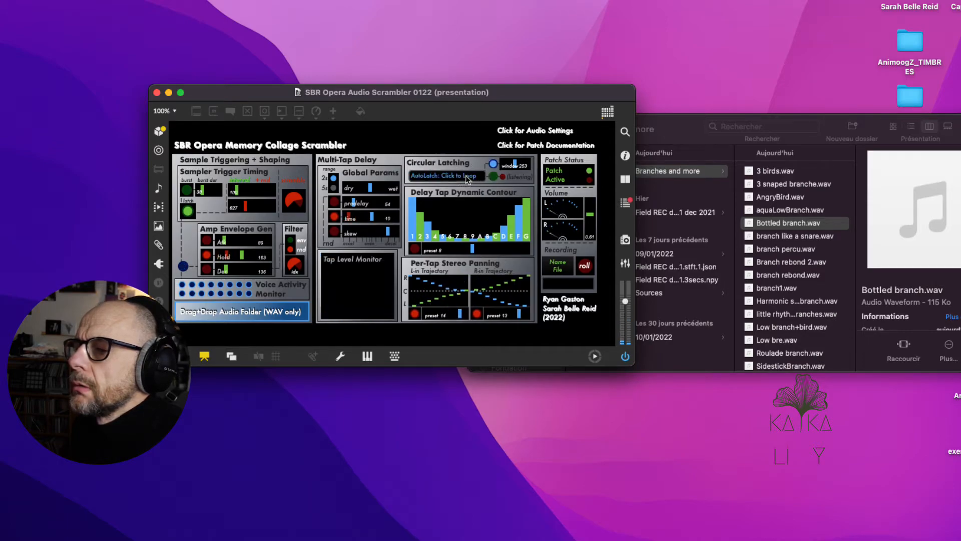
{"action": "left_click", "coordinate": [446, 176]}
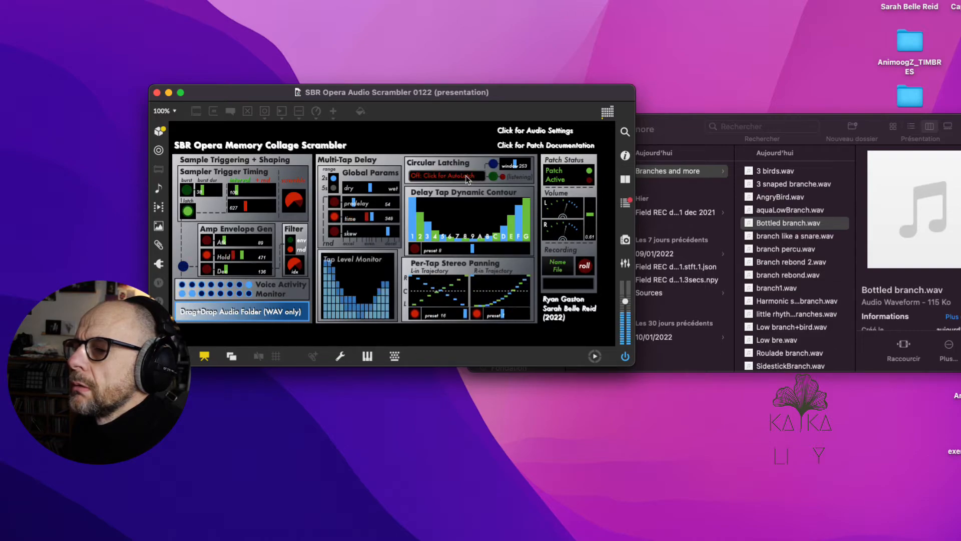
- Capture and release two more looped delay collages, ending with circular latching off
{"action": "left_click", "coordinate": [444, 176]}
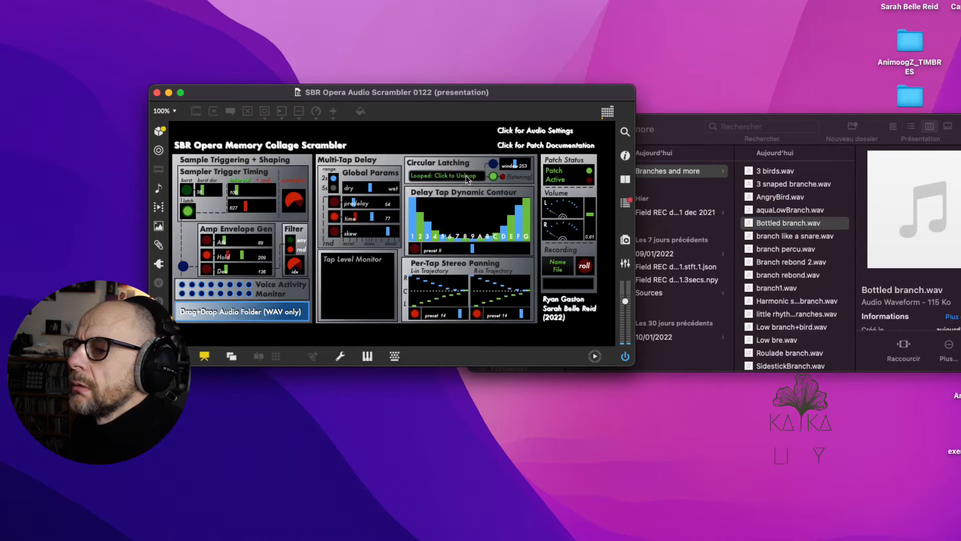
{"action": "left_click", "coordinate": [445, 176]}
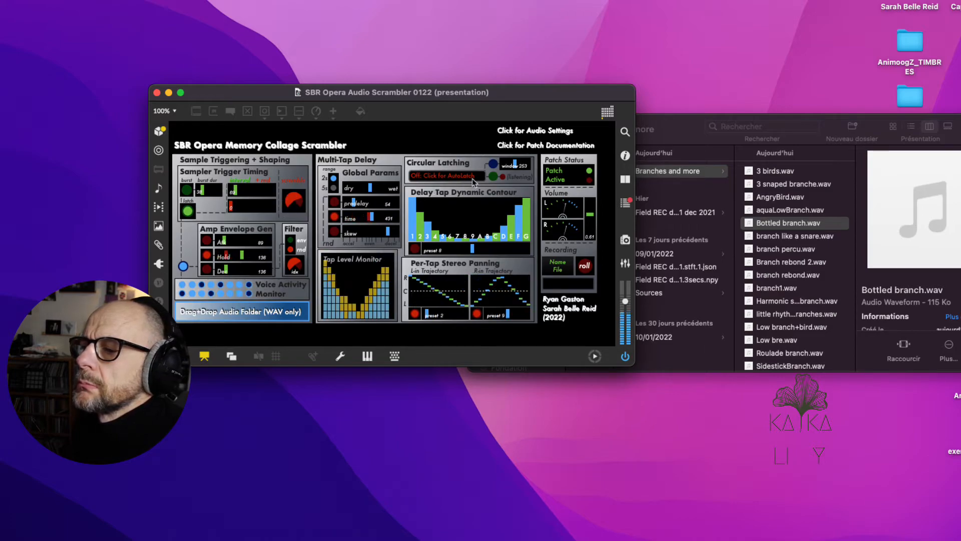
{"action": "left_click", "coordinate": [446, 176]}
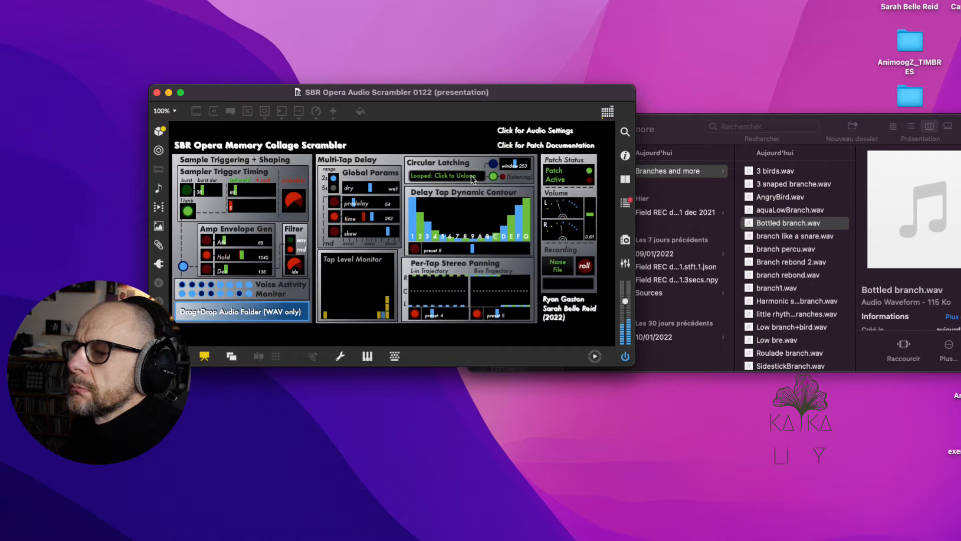
{"action": "left_click", "coordinate": [446, 176]}
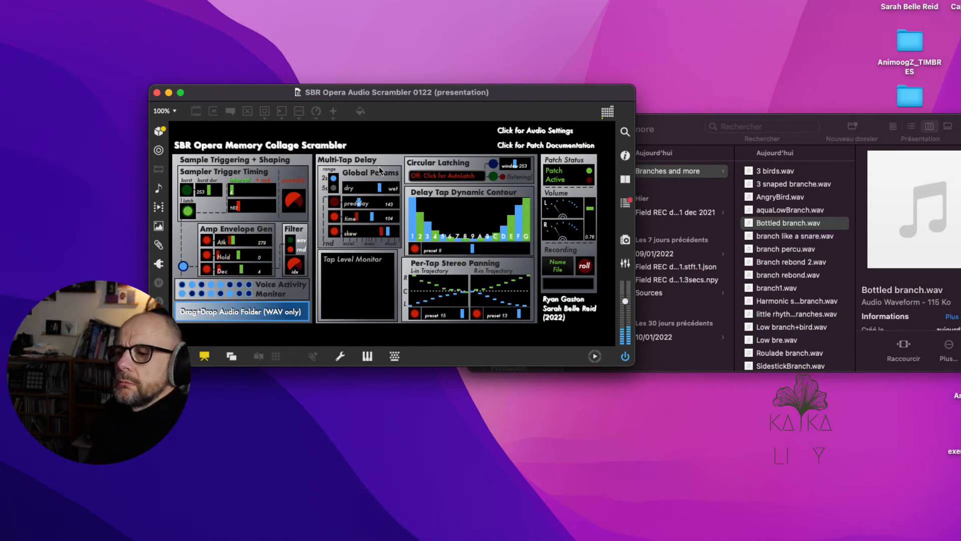
- AutoLatch one more looping delay collage and unloop it again
{"action": "left_click", "coordinate": [446, 176]}
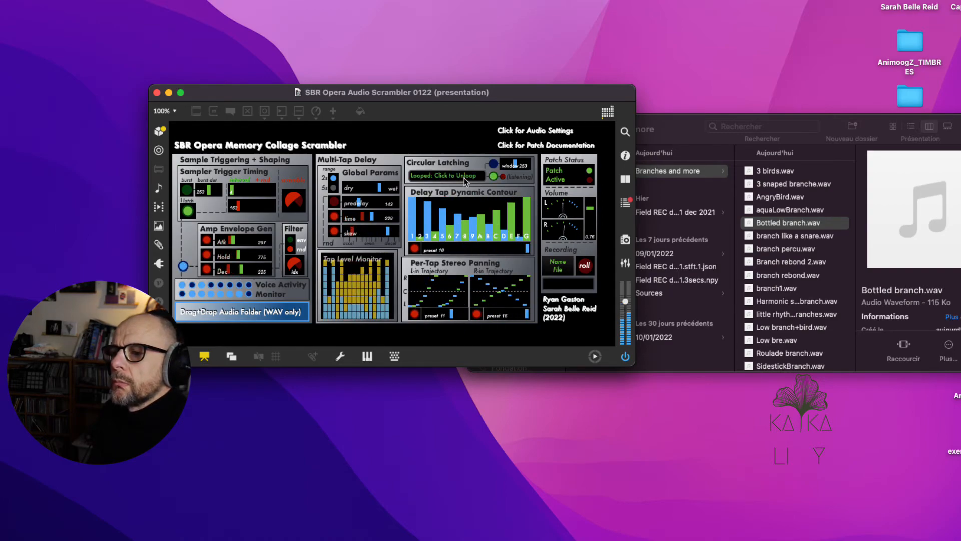
{"action": "left_click", "coordinate": [446, 176]}
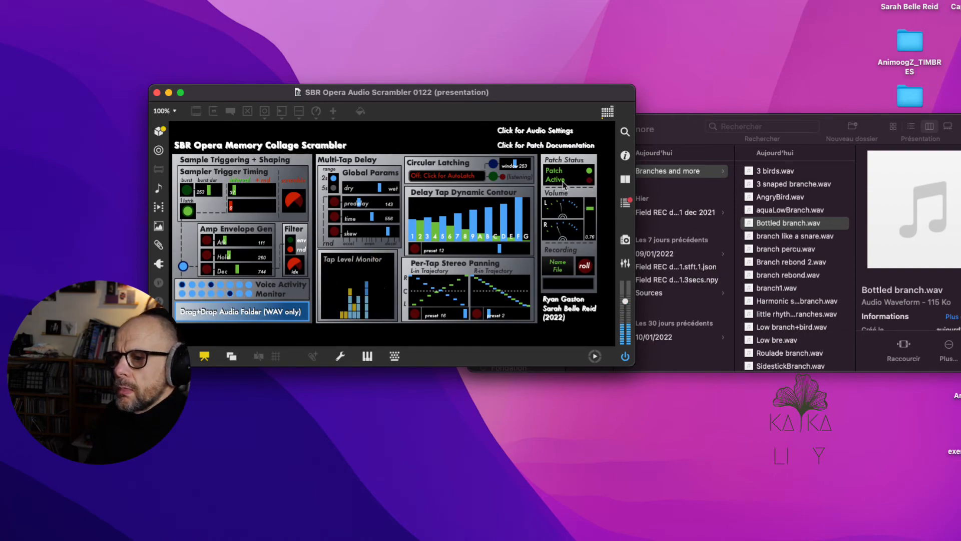
- Toggle Patch Status so the scrambler reads Patch Inactive
{"action": "left_click", "coordinate": [567, 174]}
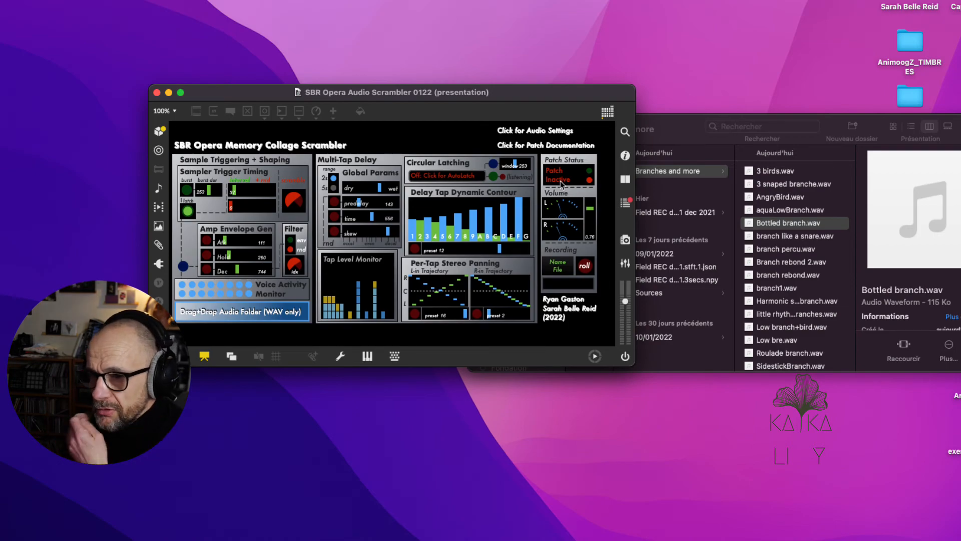
{"action": "mouse_move", "coordinate": [569, 263]}
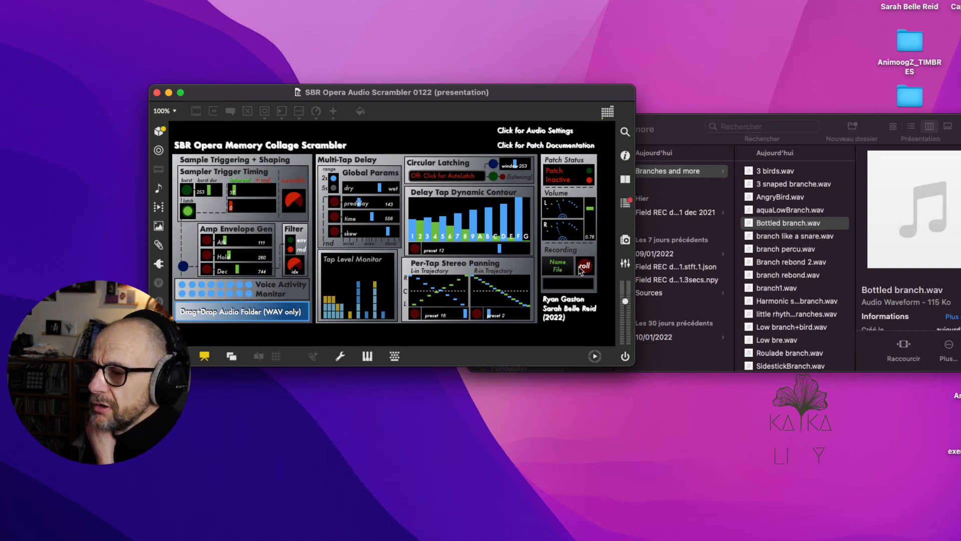
{"action": "mouse_move", "coordinate": [567, 288]}
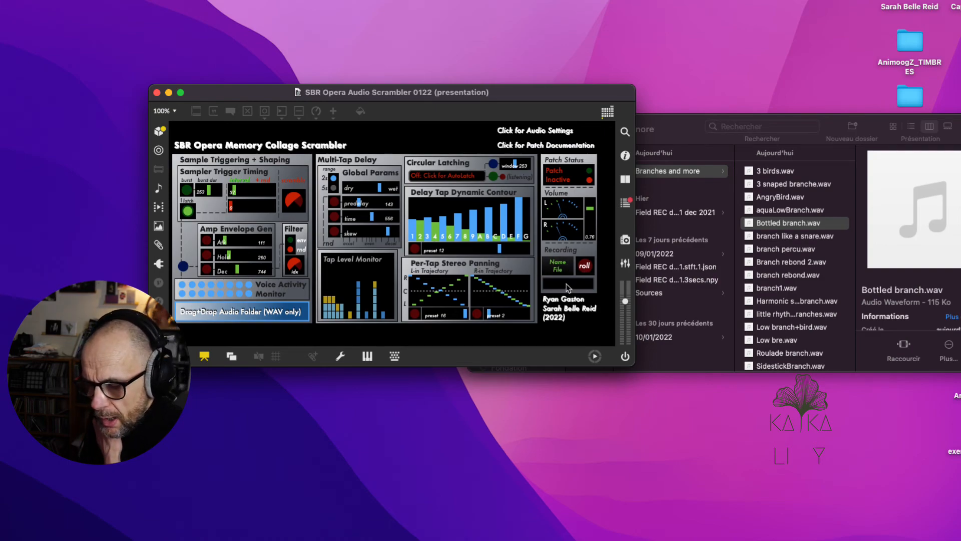
- Nudge the inactive scrambler patch window slightly upward by its title bar
{"action": "left_click_drag", "start_coordinate": [392, 92], "coordinate": [386, 69]}
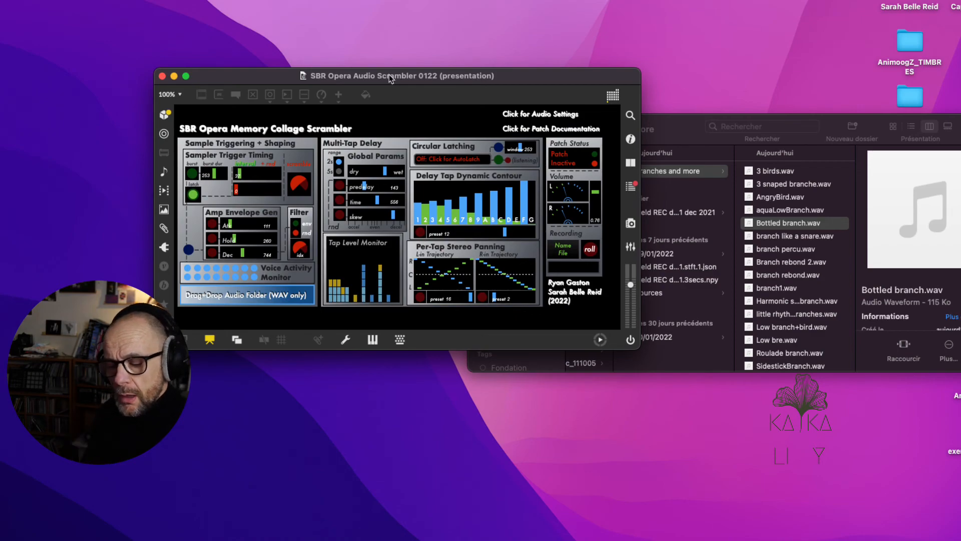
{"action": "mouse_move", "coordinate": [254, 98]}
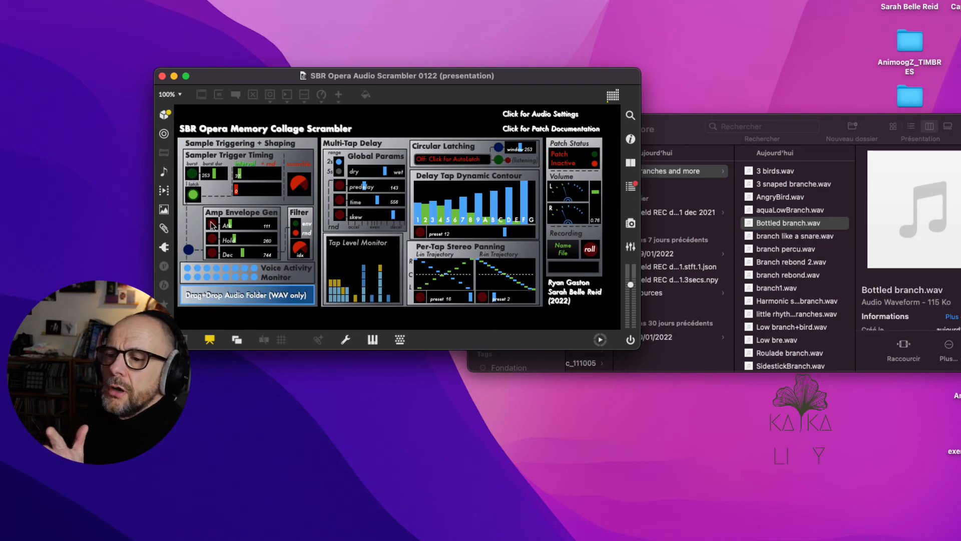
{"action": "mouse_move", "coordinate": [511, 252]}
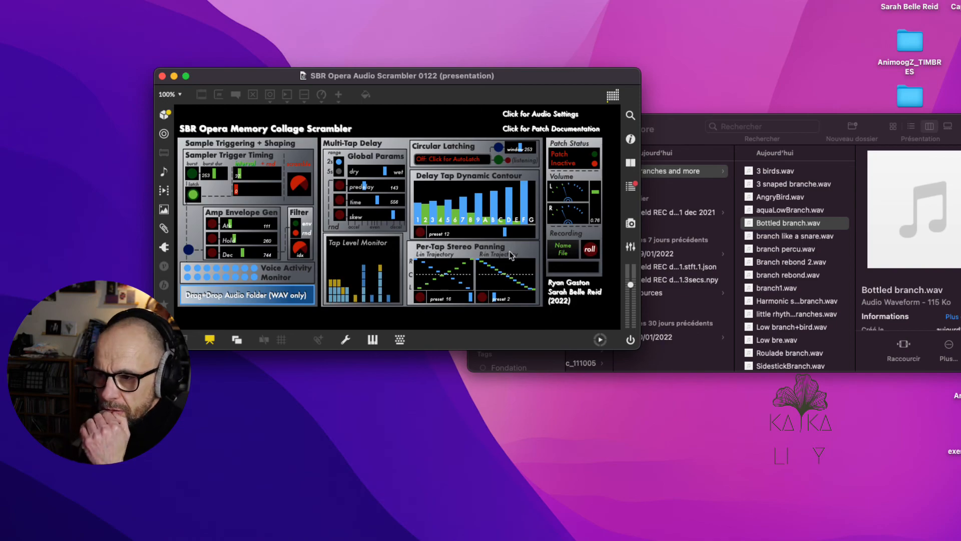
{"action": "mouse_move", "coordinate": [513, 280]}
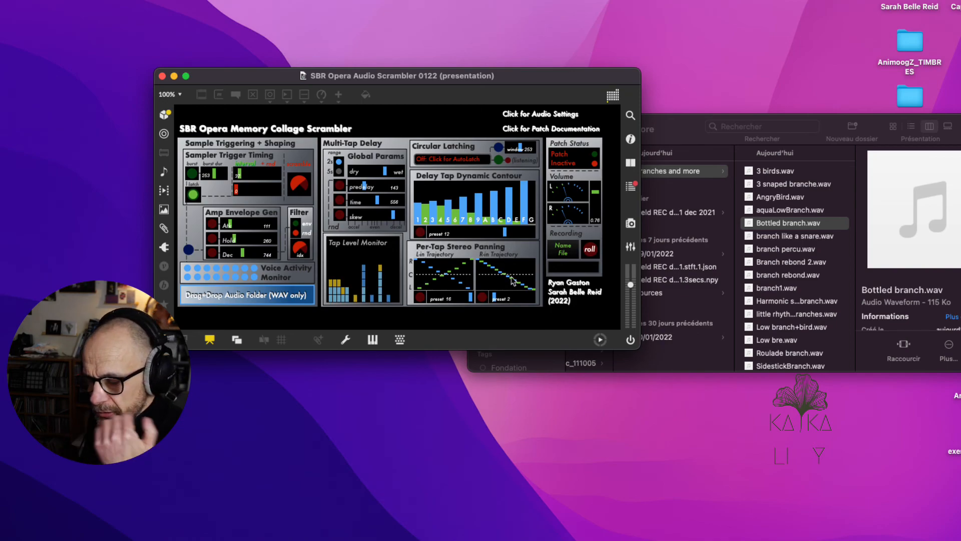